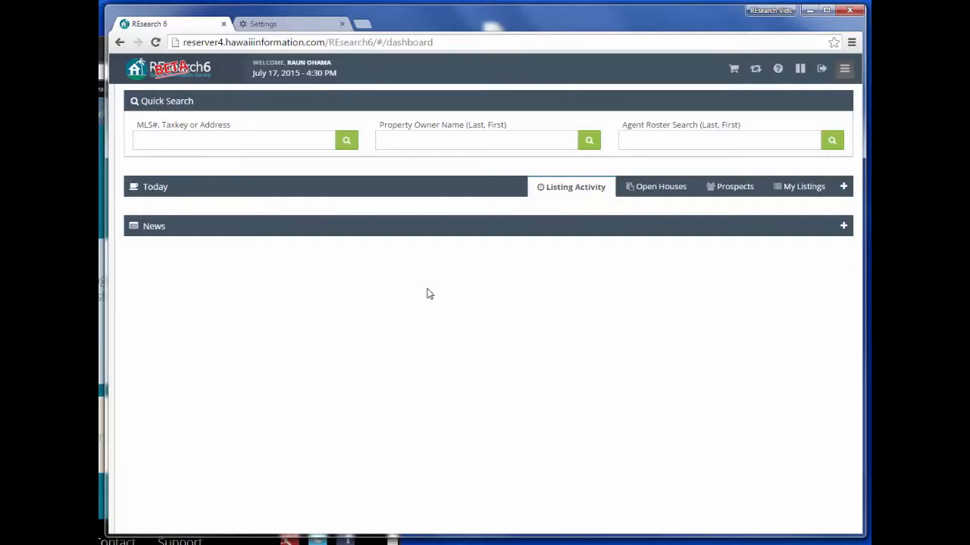
pyautogui.moveTo(407, 296)
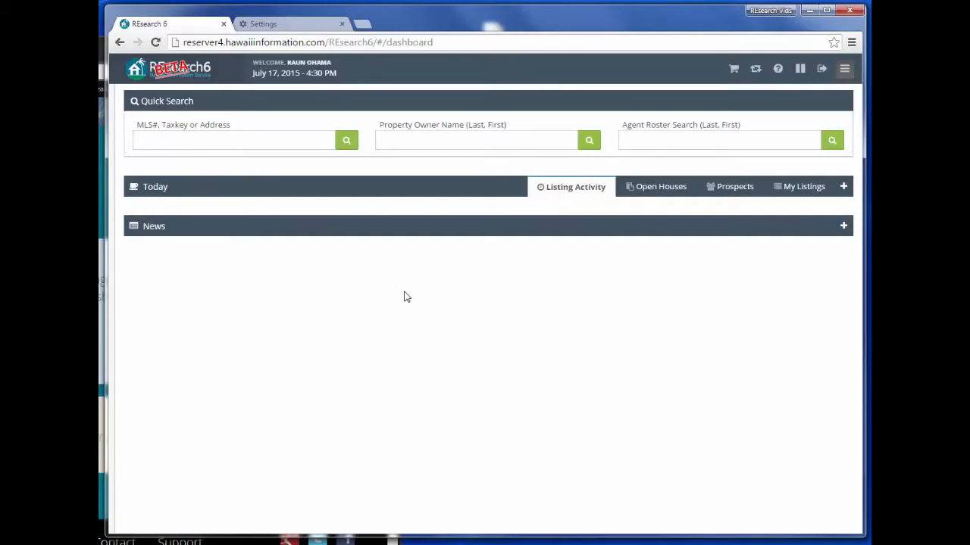
# - Navigate from the dashboard to the Search for Listings form via the site menu
pyautogui.click(844, 69)
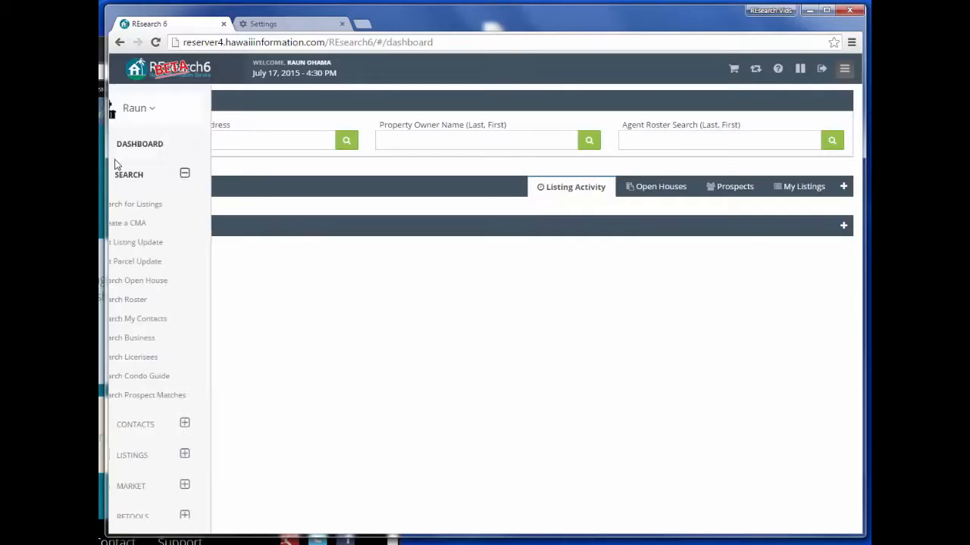
pyautogui.click(135, 204)
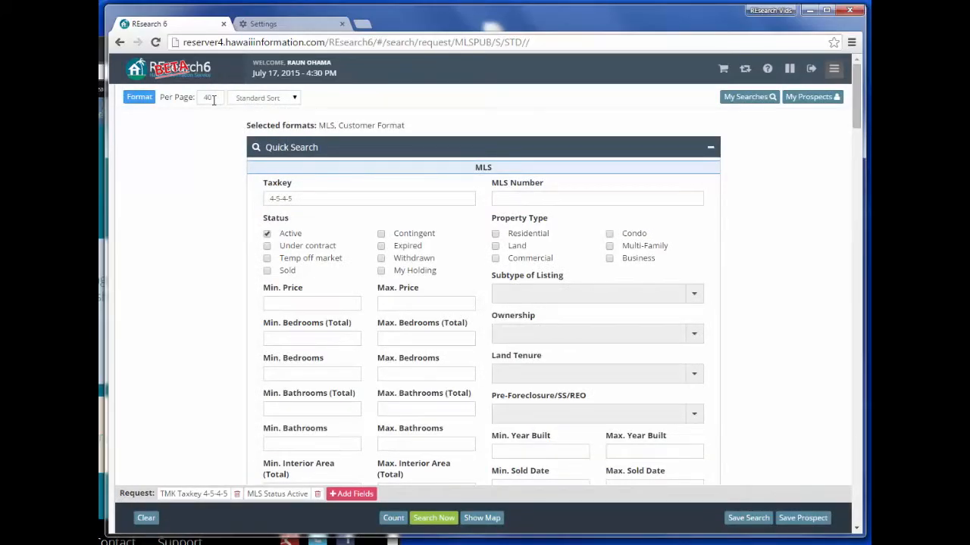
pyautogui.moveTo(231, 339)
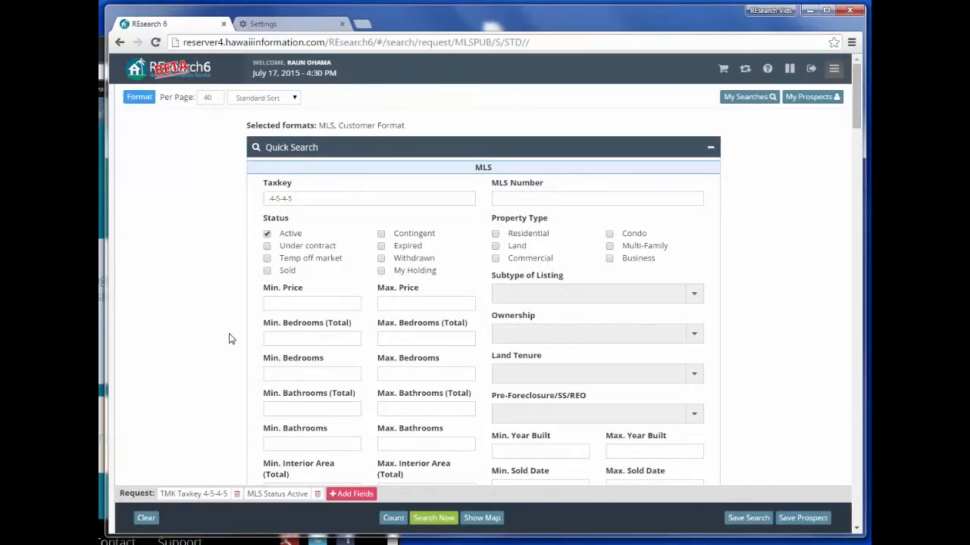
# - Run the taxkey listing search and page through the matching active listings
pyautogui.click(433, 517)
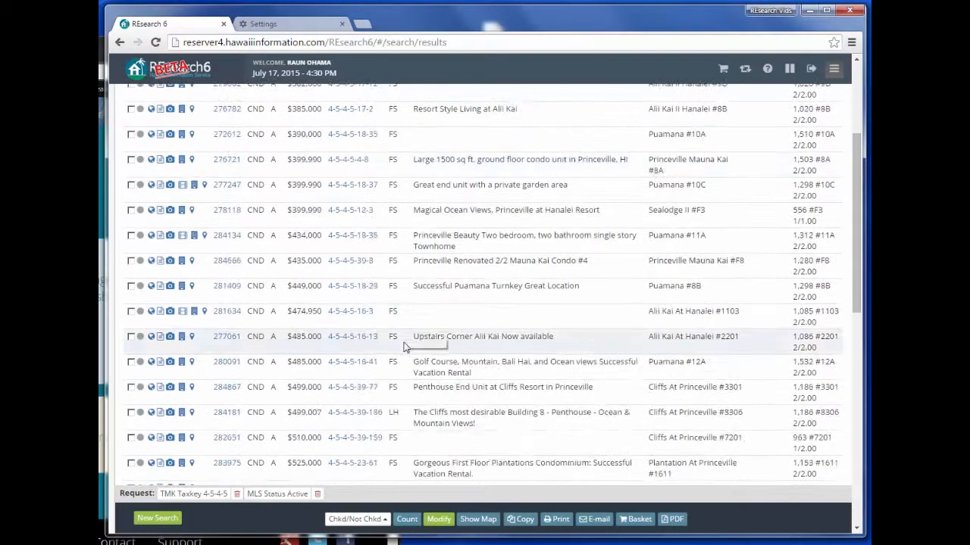
pyautogui.scroll(-3)
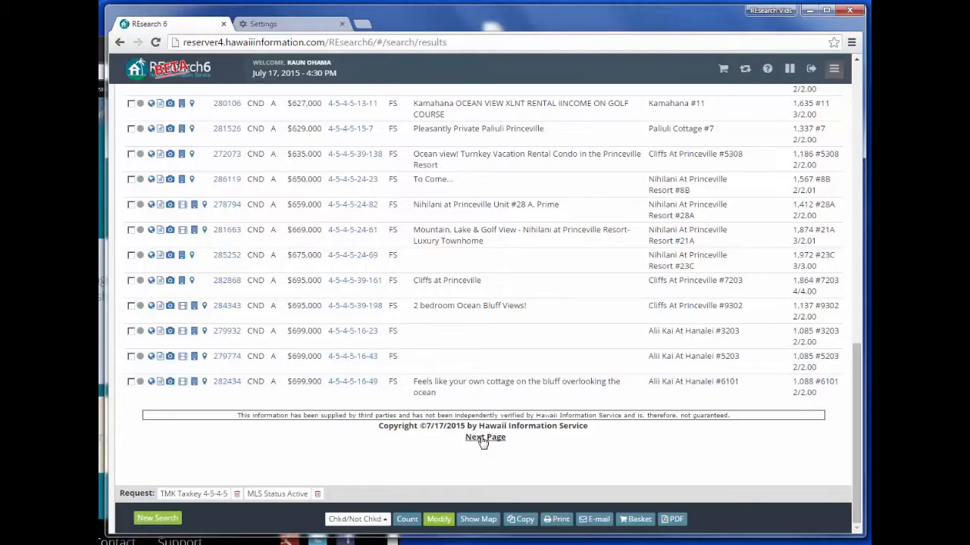
pyautogui.click(439, 519)
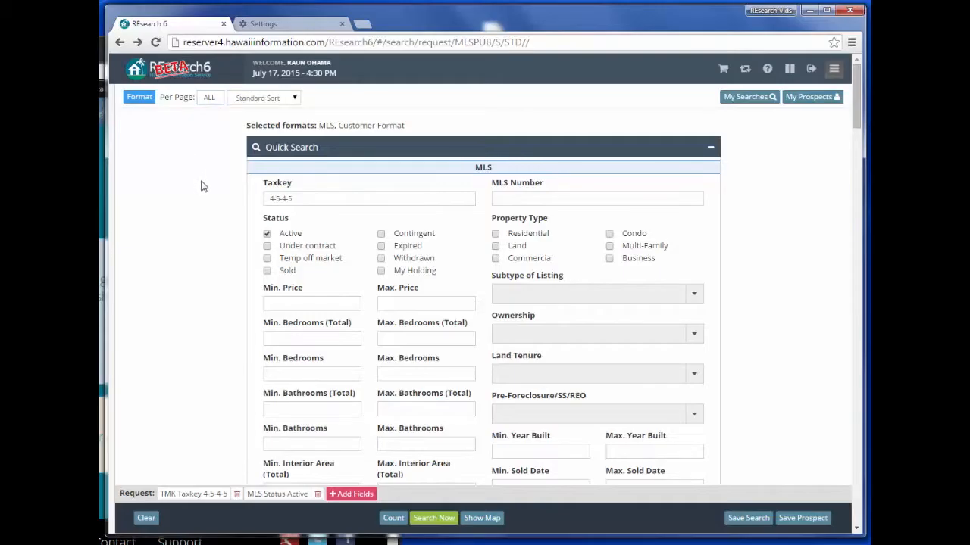
pyautogui.click(433, 517)
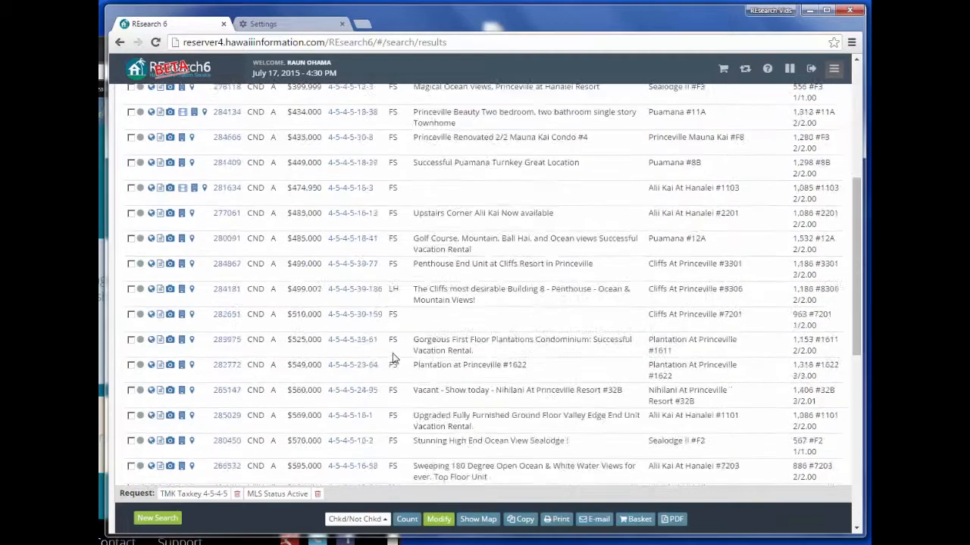
pyautogui.scroll(-3)
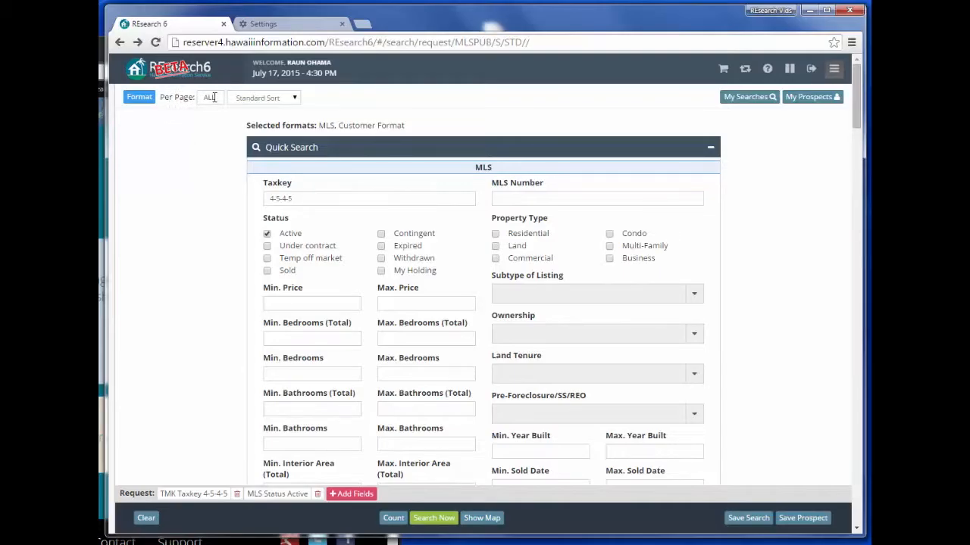
# - Save the current MLS format under the typed name 'raun' and show the saved-formats list
pyautogui.click(138, 97)
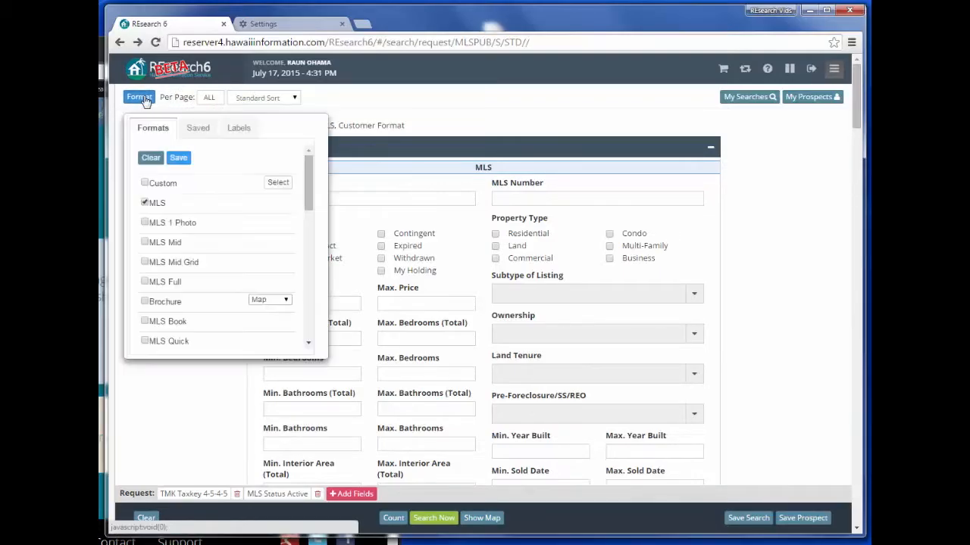
pyautogui.moveTo(178, 157)
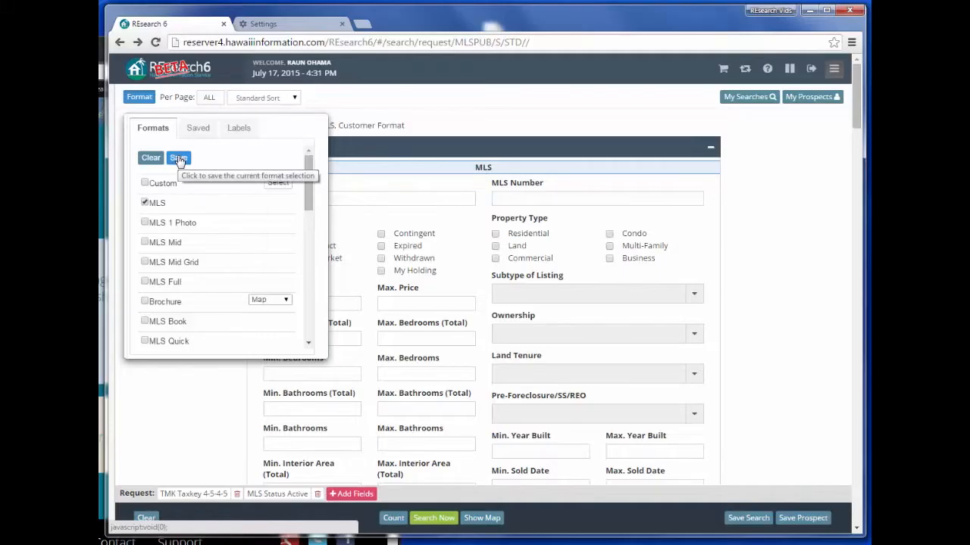
pyautogui.click(178, 158)
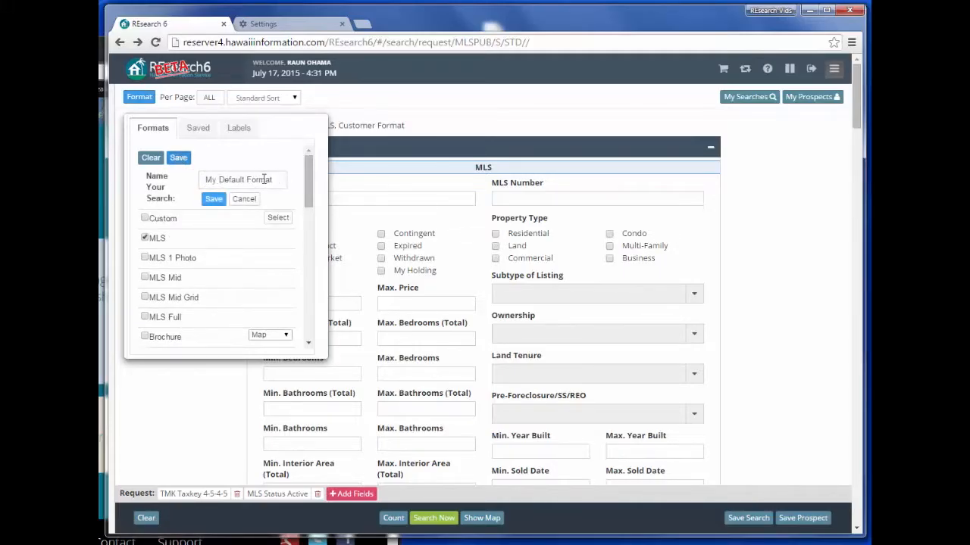
pyautogui.tripleClick(243, 180)
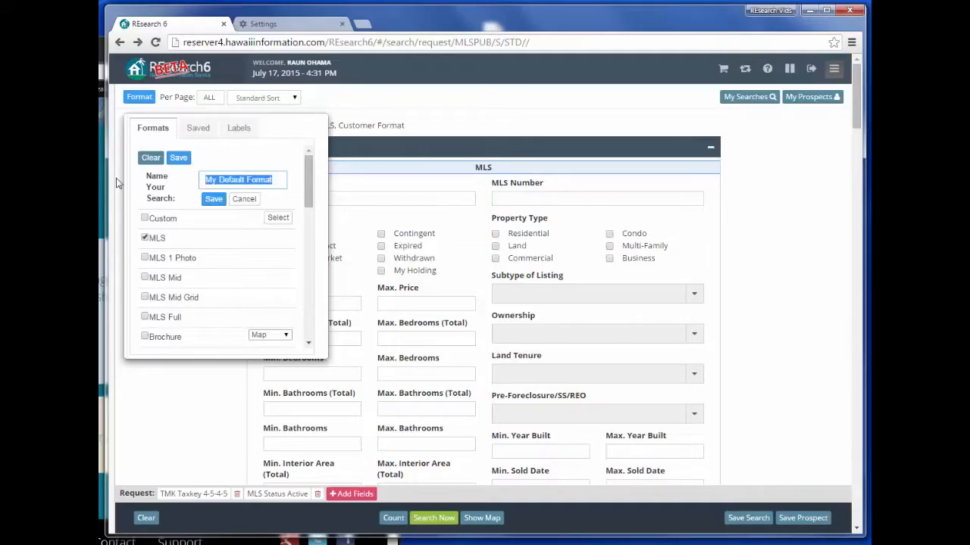
pyautogui.write('raun')
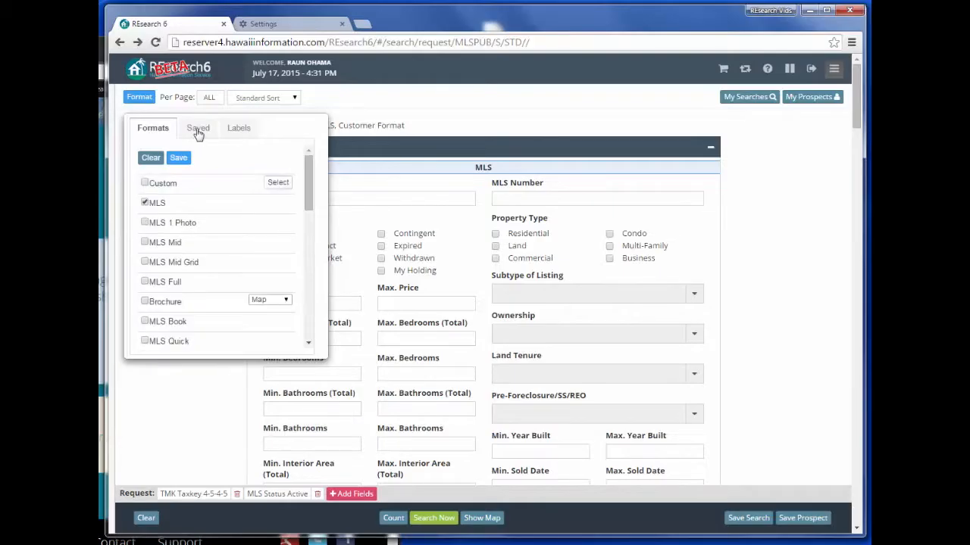
pyautogui.click(197, 127)
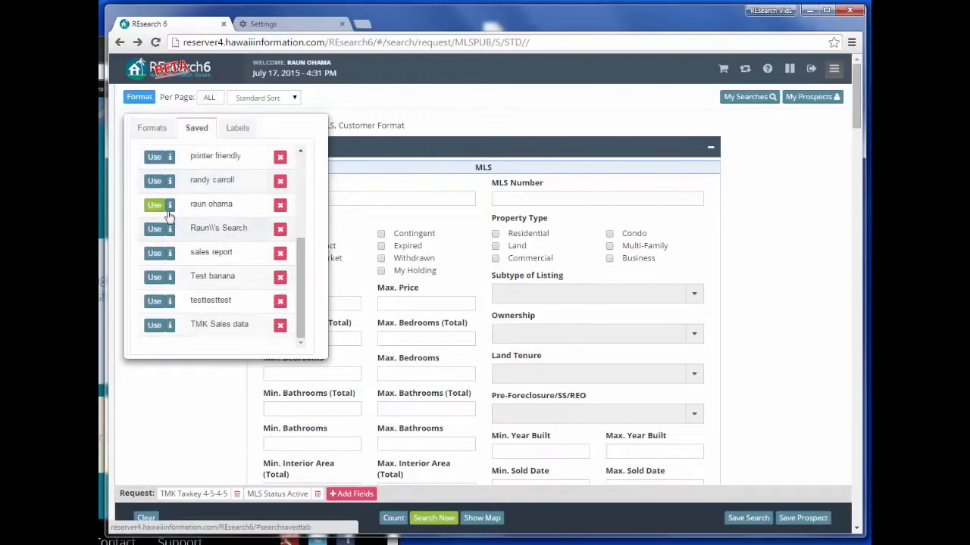